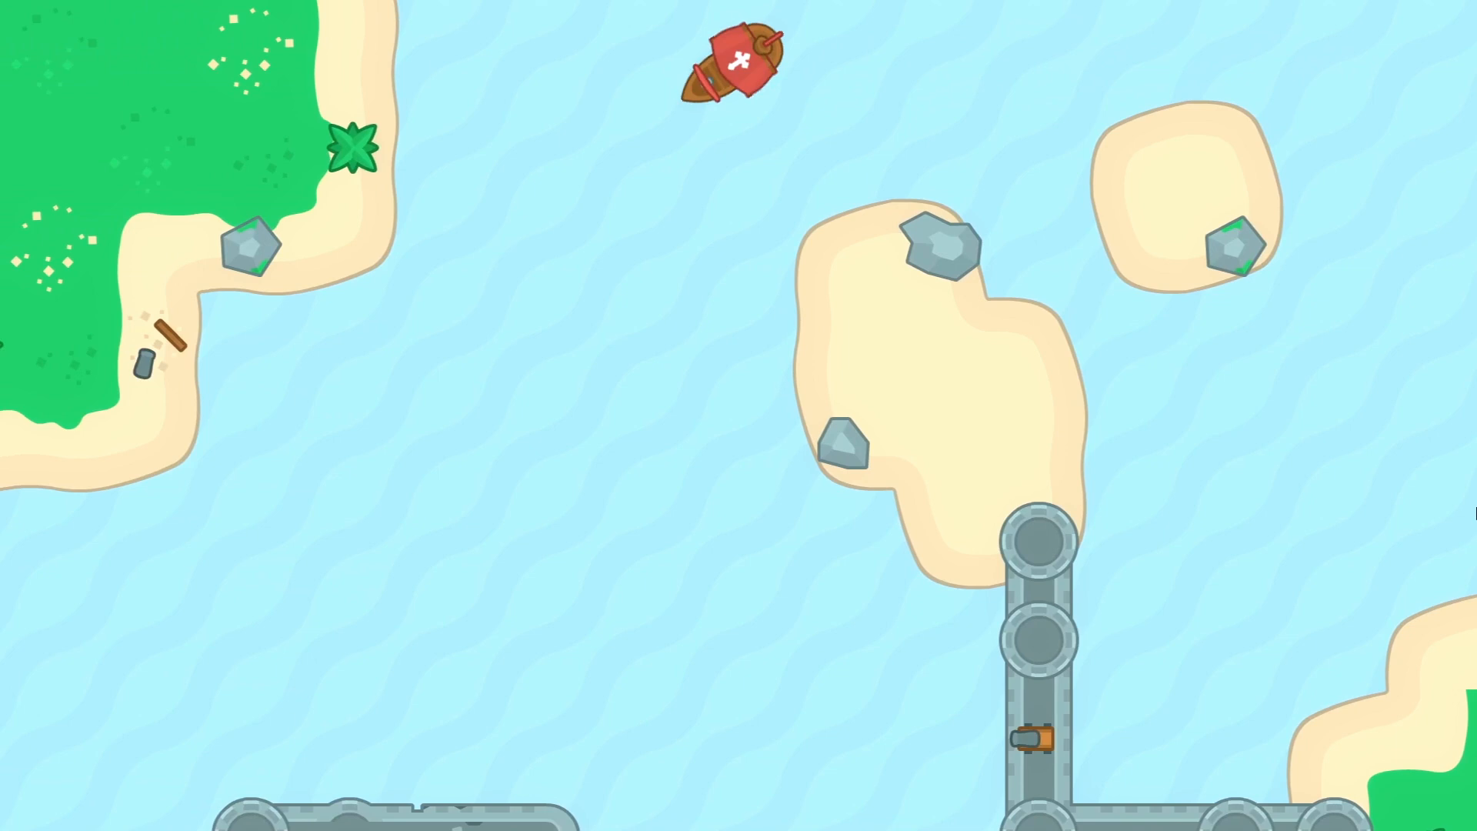
Select the Camera2D under CharacterBody2D and set its zoom to 1.
{"action": "left_click", "coordinate": [75, 171]}
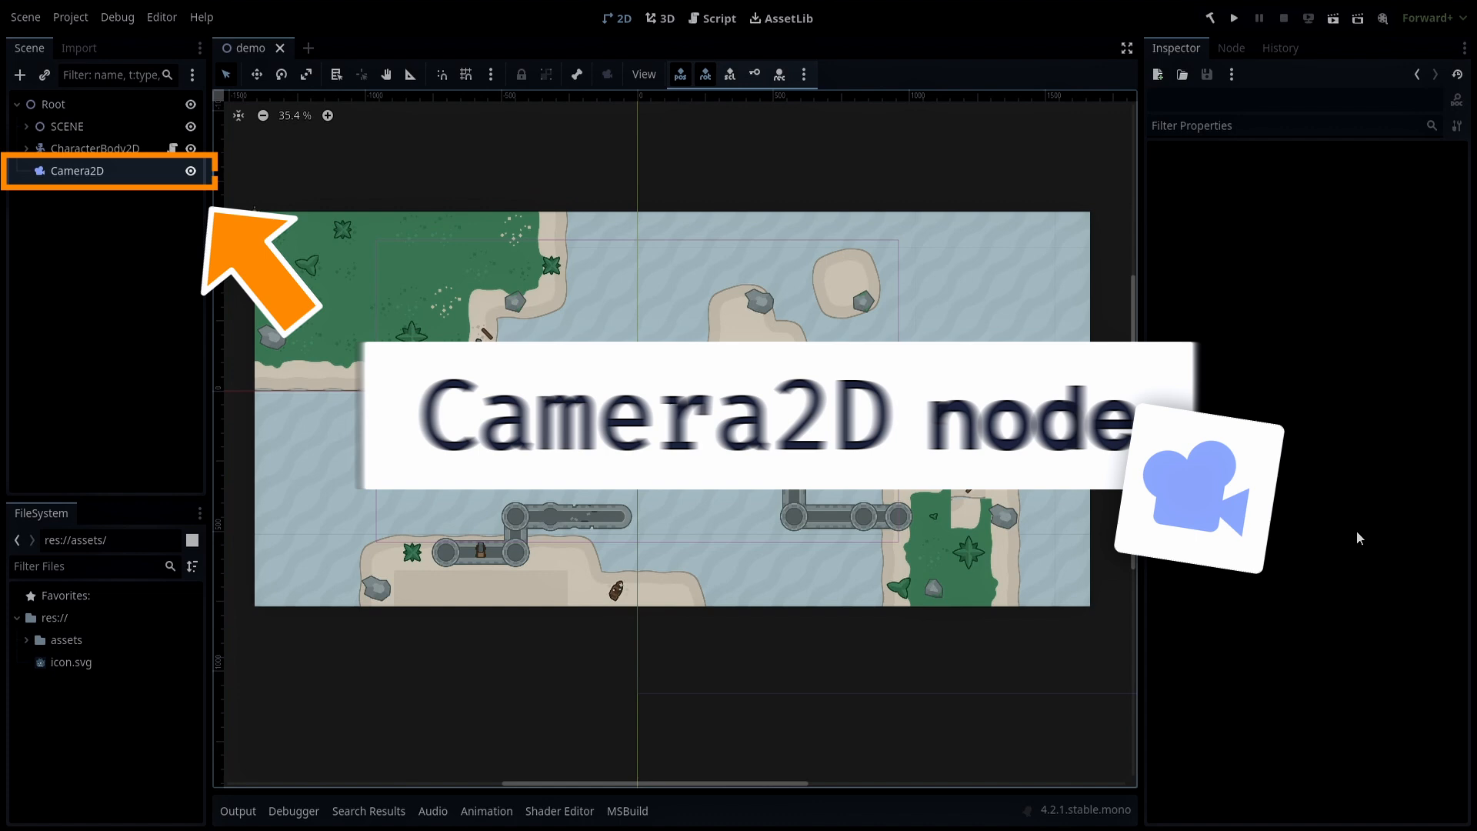
{"action": "left_click", "coordinate": [75, 171]}
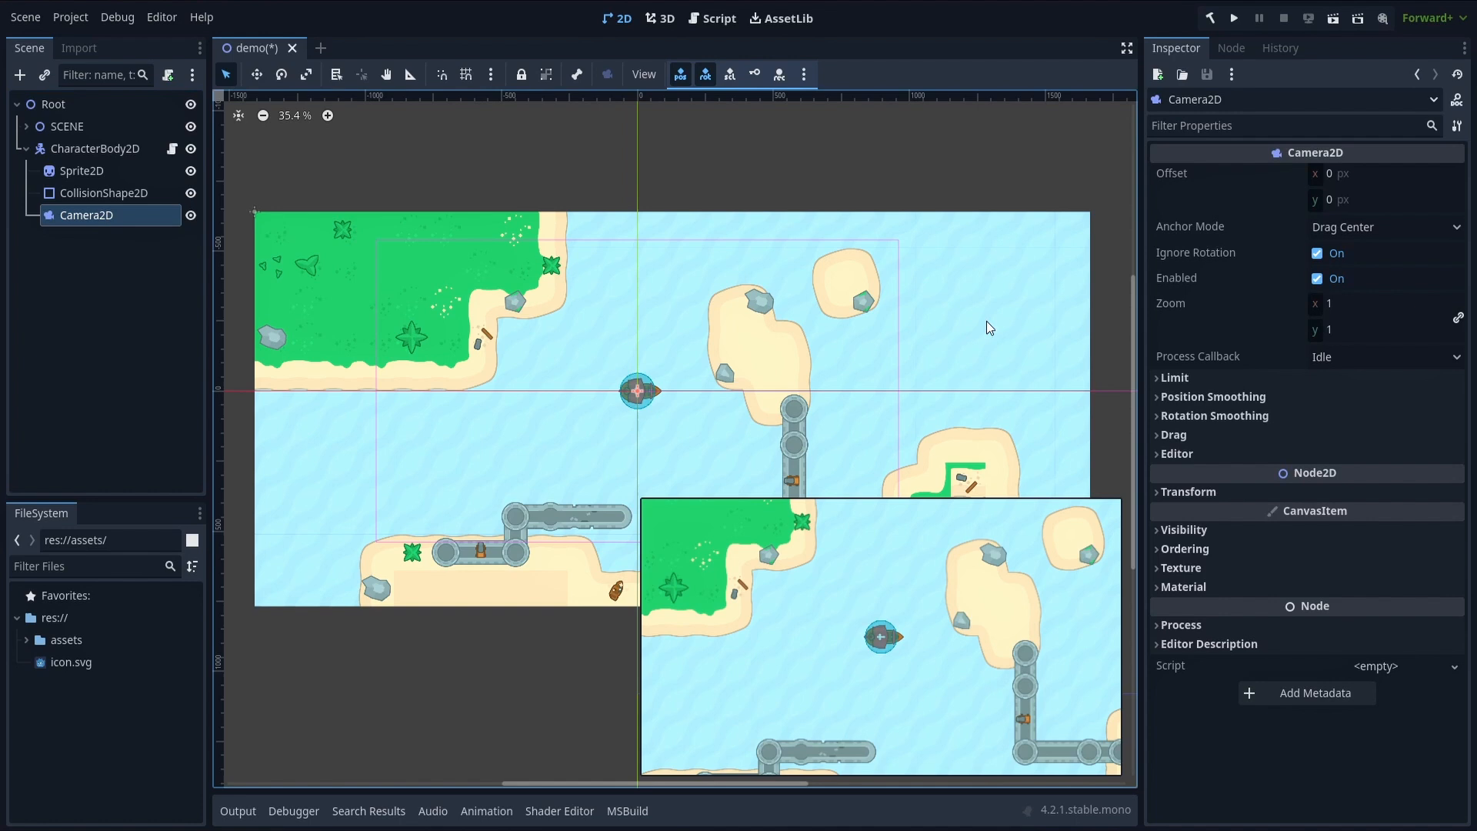
{"action": "type", "text": "0.685"}
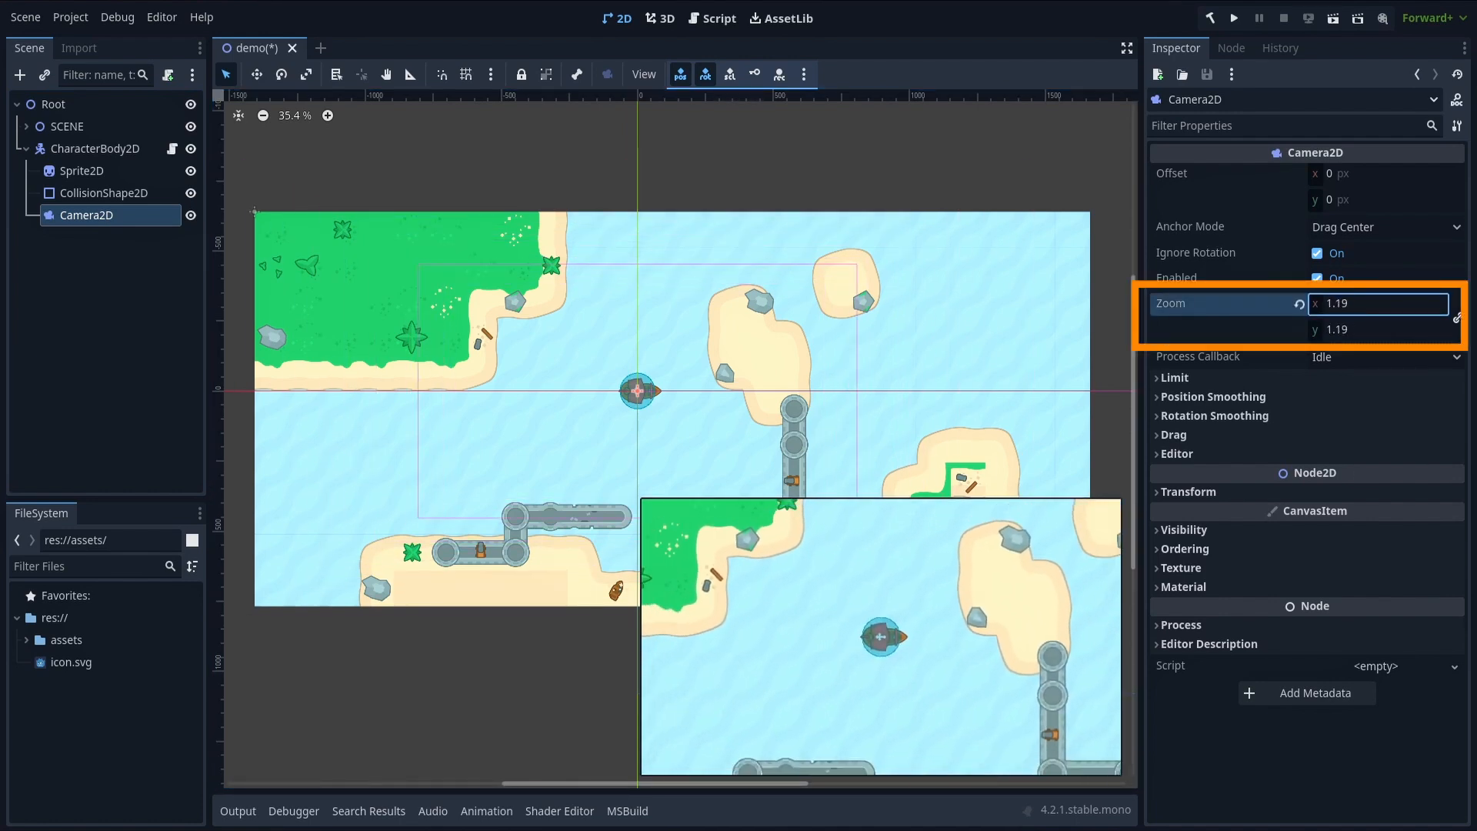
{"action": "type", "text": "1"}
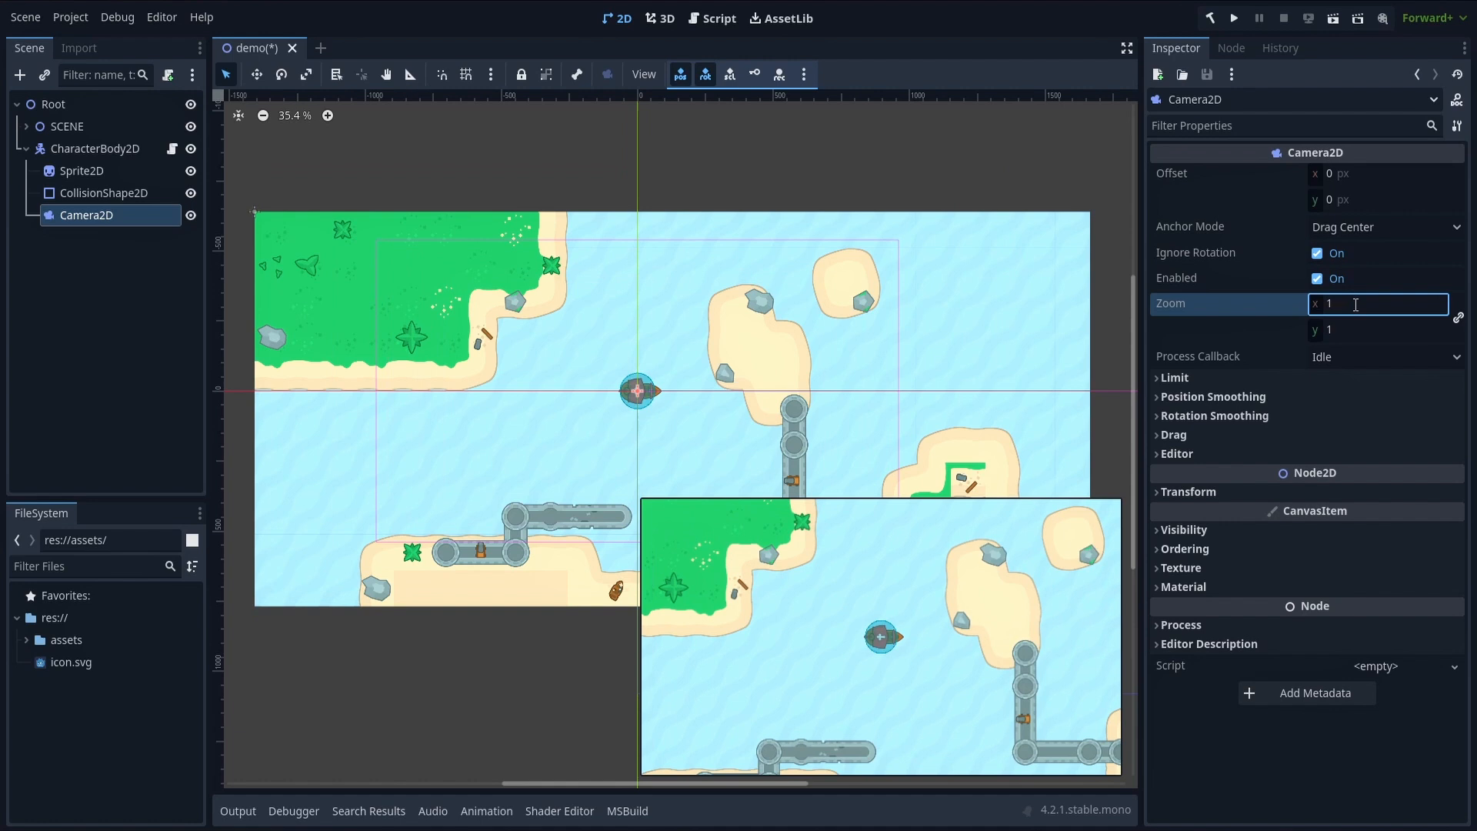
Set camera limits Left -1408, Top -640, Right 1664, Bottom 768, then run the game.
{"action": "left_click", "coordinate": [1174, 377]}
{"action": "type", "text": "768"}
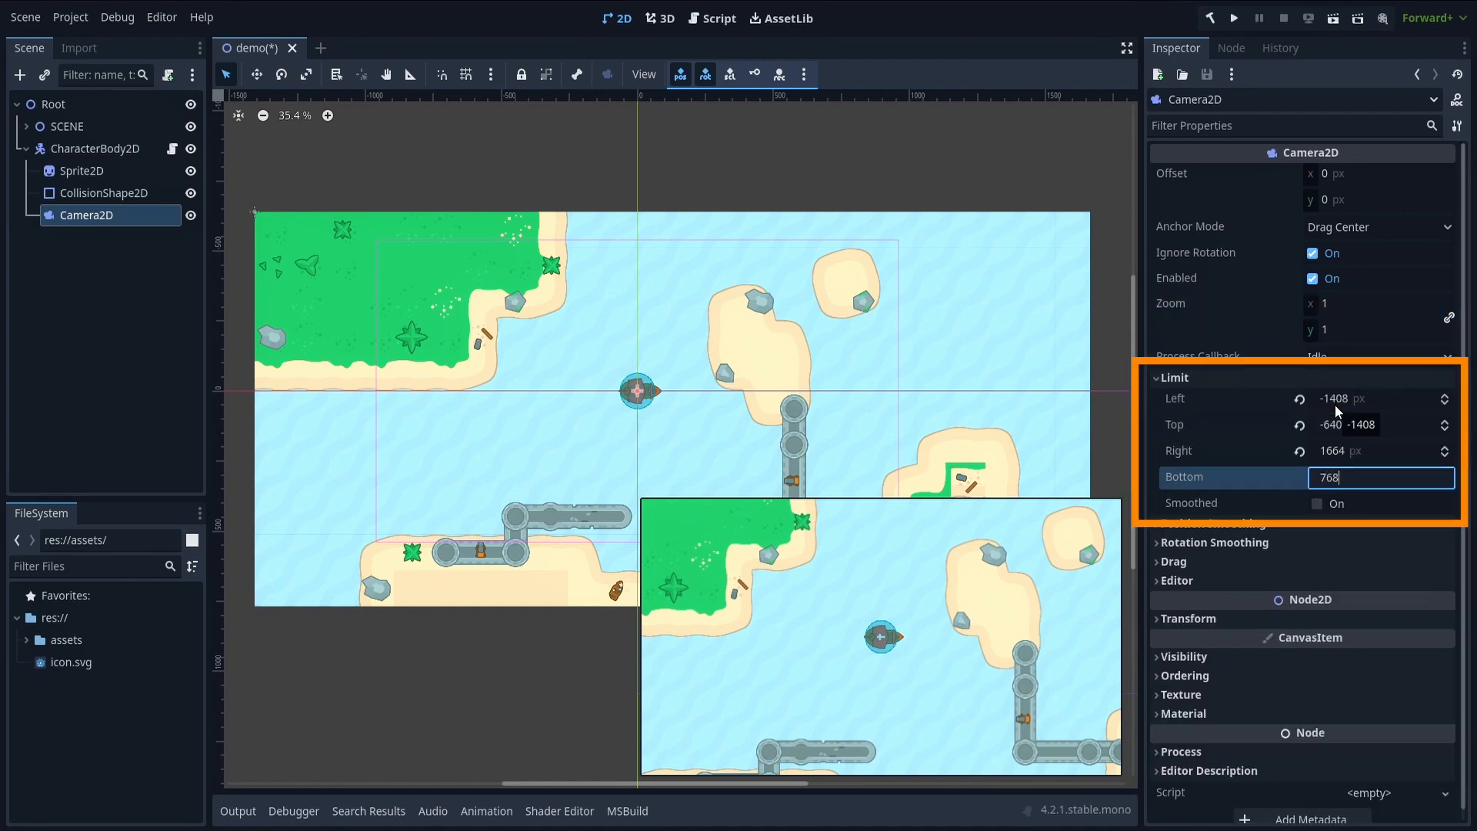
{"action": "key", "text": "Enter"}
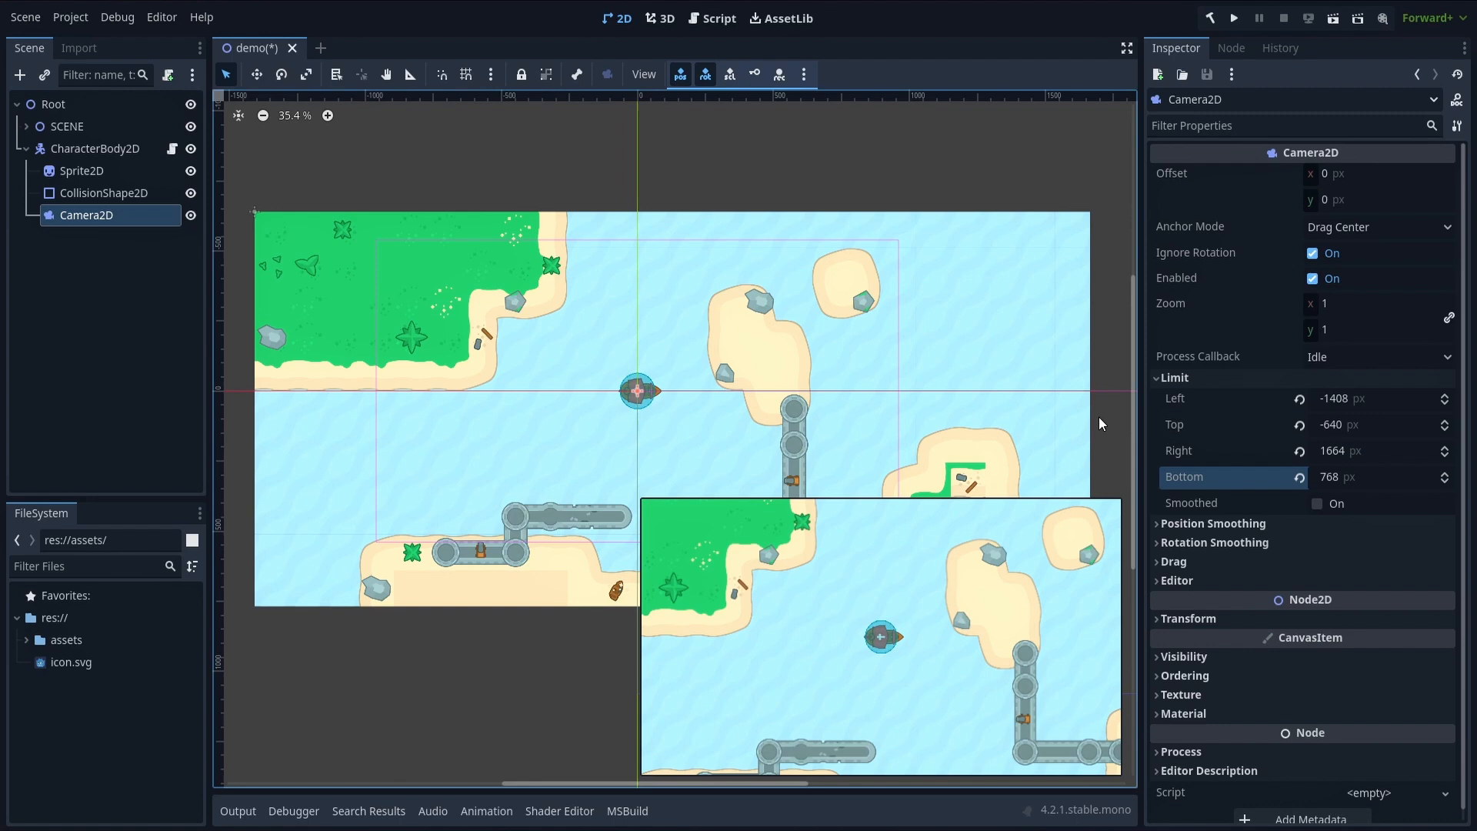
{"action": "left_click", "coordinate": [1232, 17]}
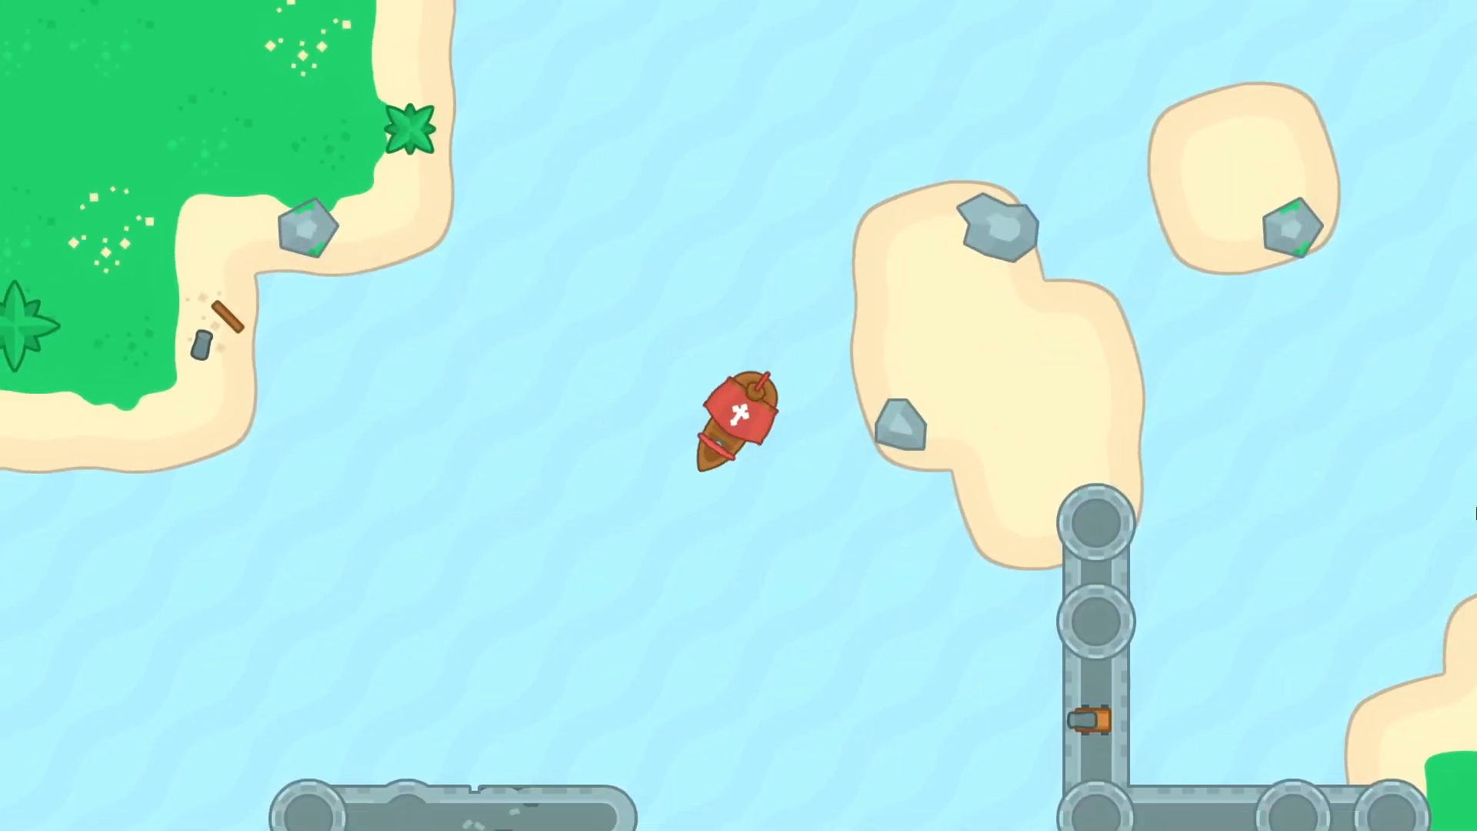